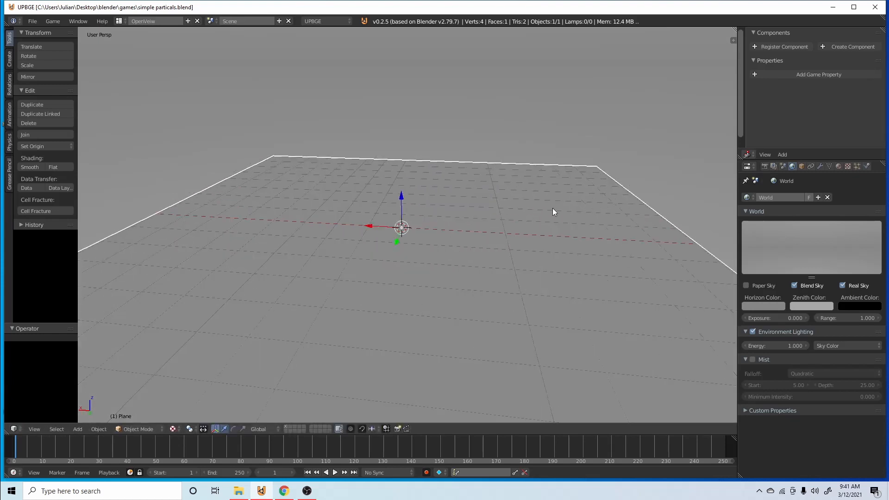
# Add a plain axes empty and name it 'Particals'
pyautogui.click(78, 429)
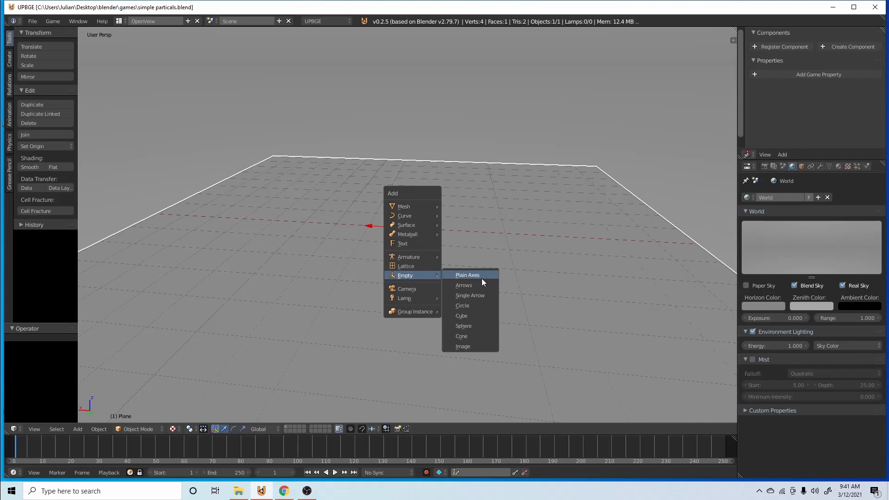
pyautogui.click(467, 275)
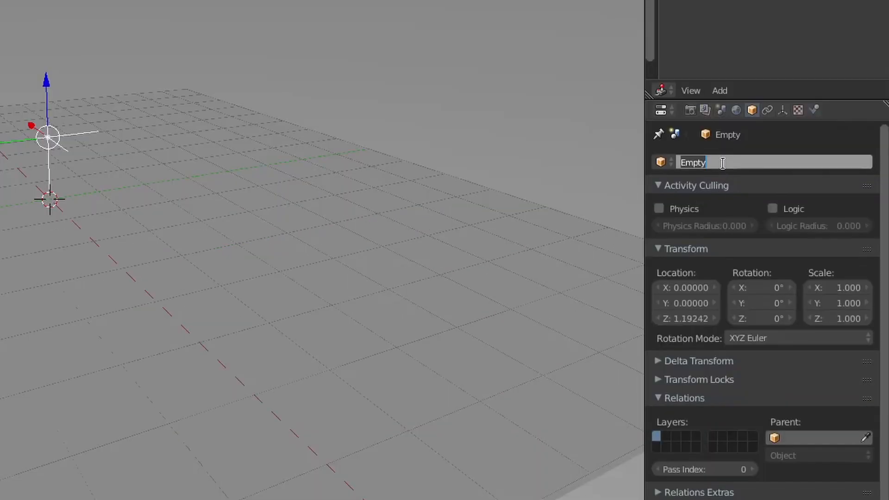
pyautogui.write('Particals')
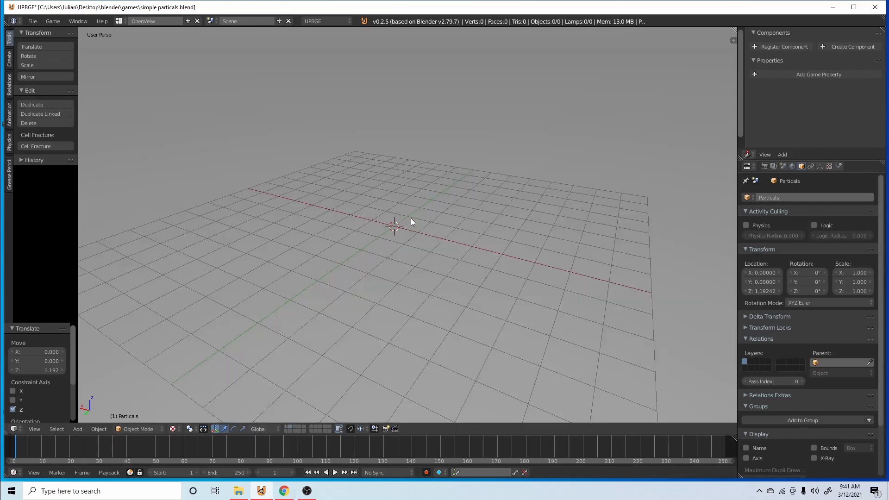
# Add a cube at the origin and bring up its physics settings
pyautogui.click(77, 428)
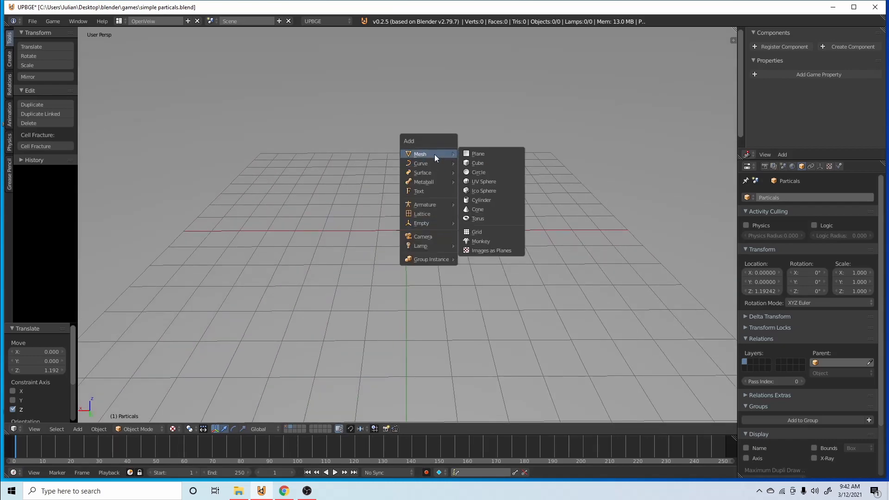
pyautogui.click(478, 163)
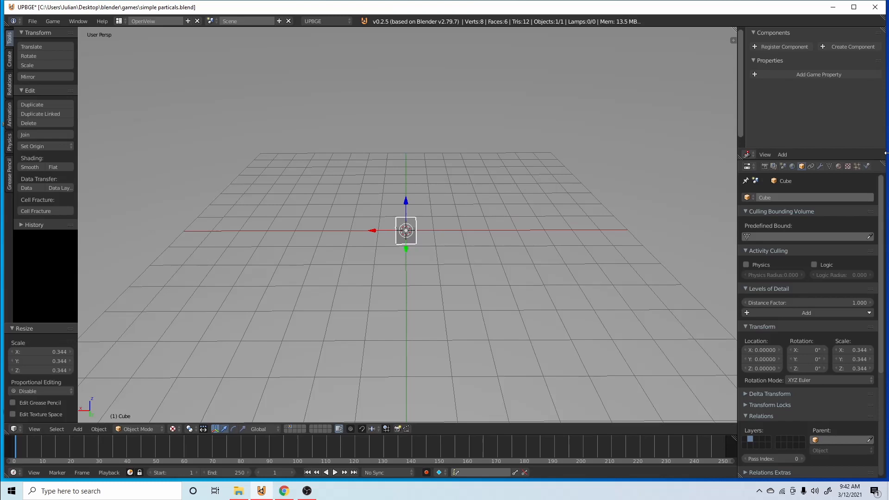
pyautogui.click(829, 166)
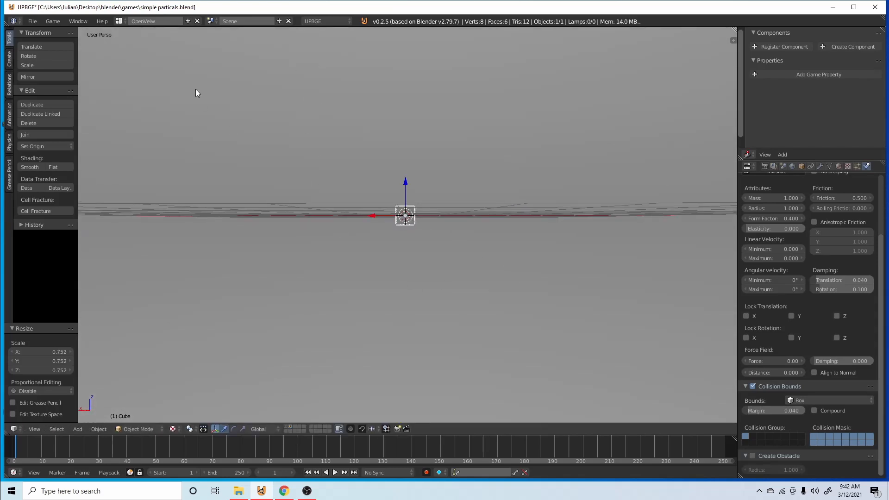
pyautogui.click(150, 21)
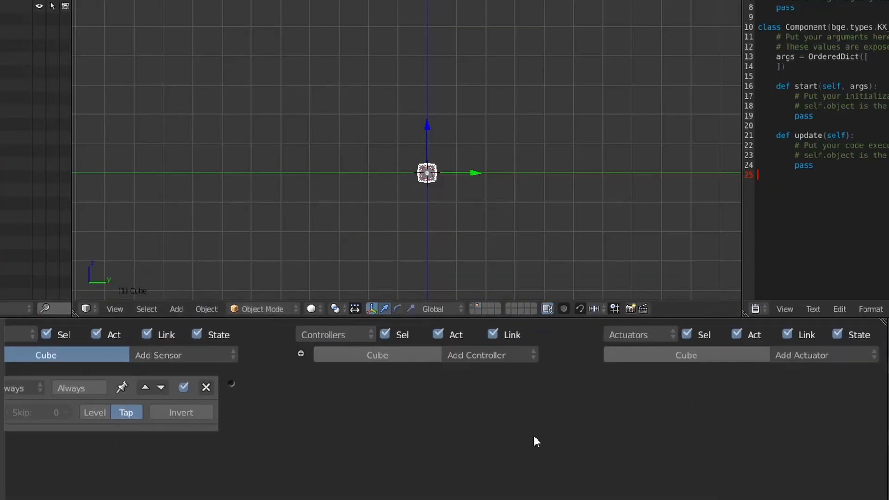
# Add a Motion actuator to the cube and enter its Z force value
pyautogui.click(802, 355)
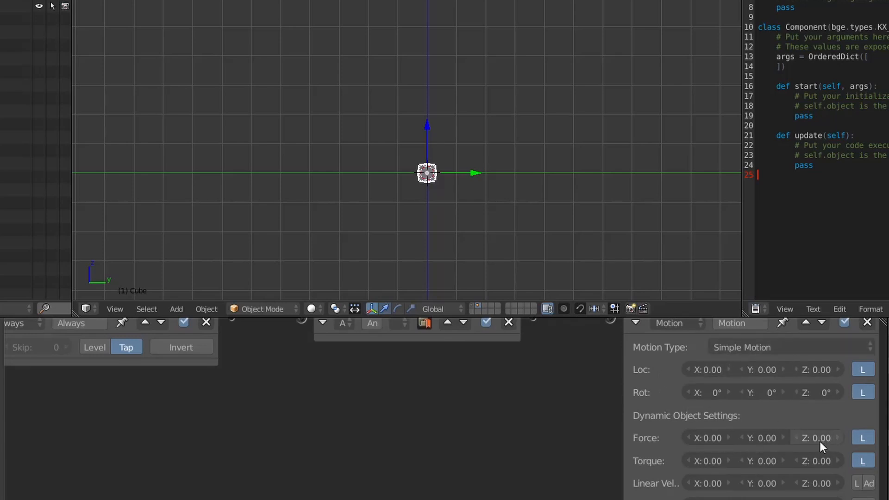
pyautogui.click(818, 438)
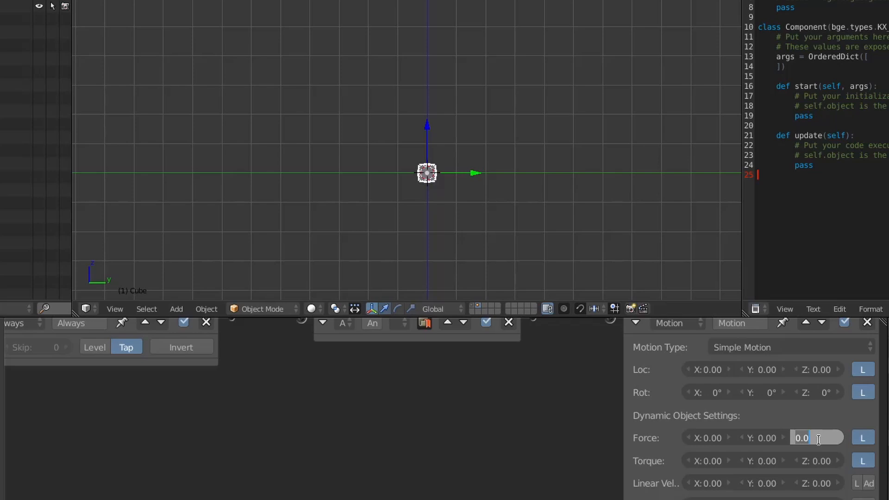
pyautogui.write('2')
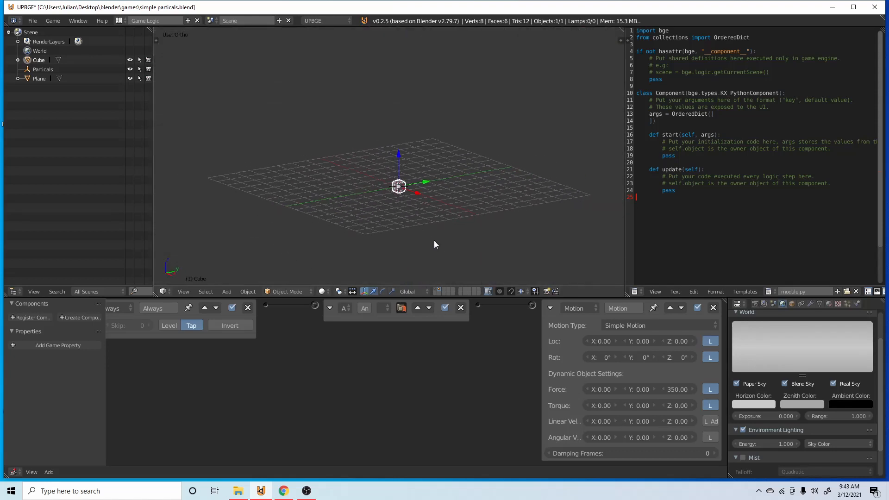
pyautogui.moveTo(397, 174)
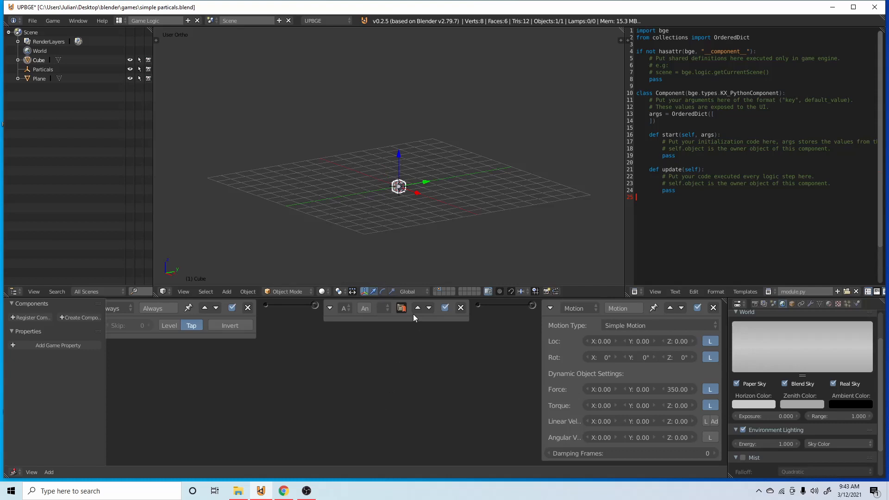
pyautogui.moveTo(421, 317)
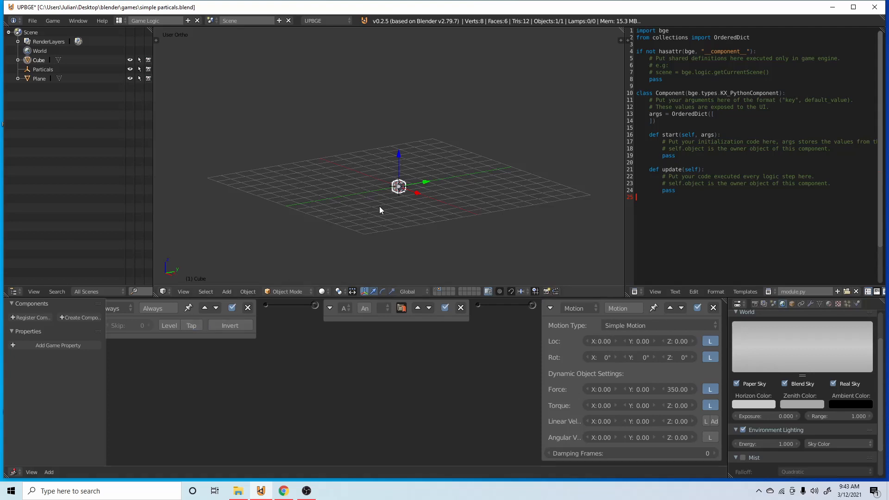
pyautogui.moveTo(283, 238)
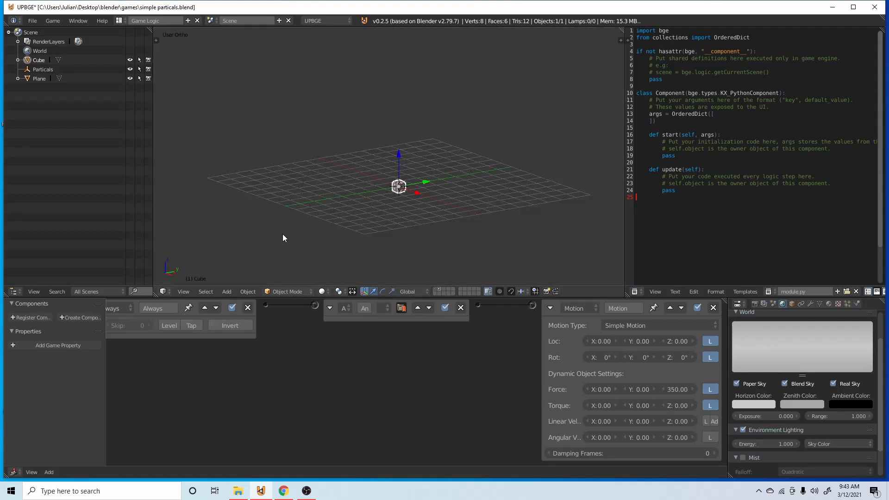
# Bring up the cube's material settings to edit its colour
pyautogui.click(191, 325)
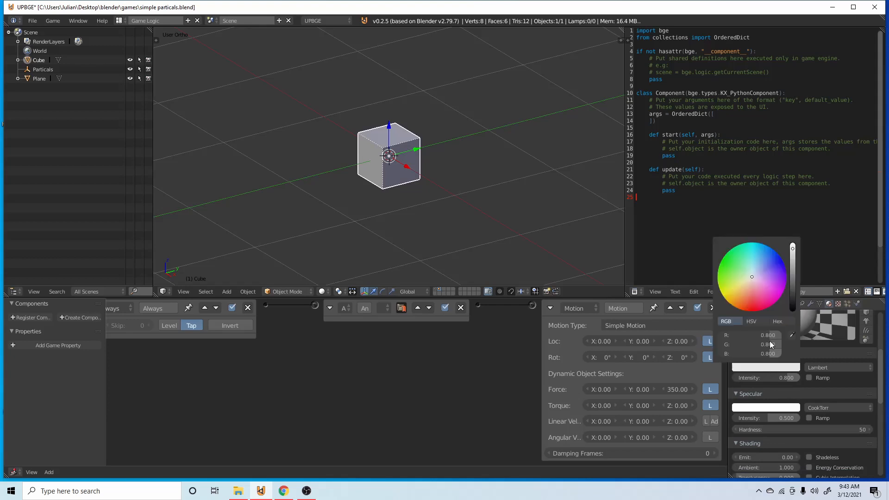
pyautogui.moveTo(751, 289)
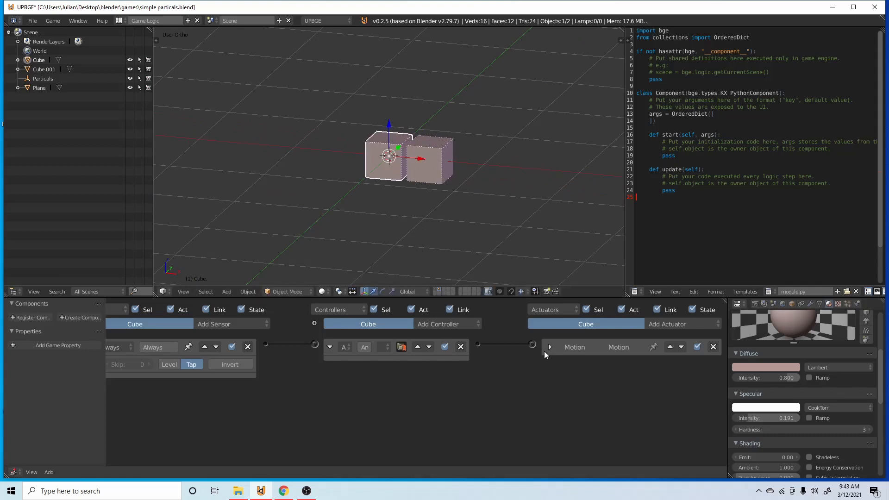
# Expand the Motion actuator and set Force X to -25
pyautogui.click(549, 347)
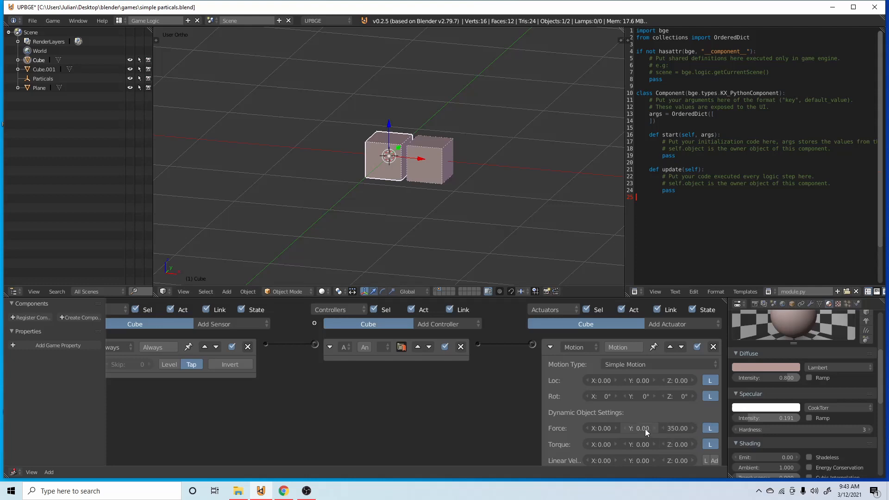
pyautogui.click(601, 427)
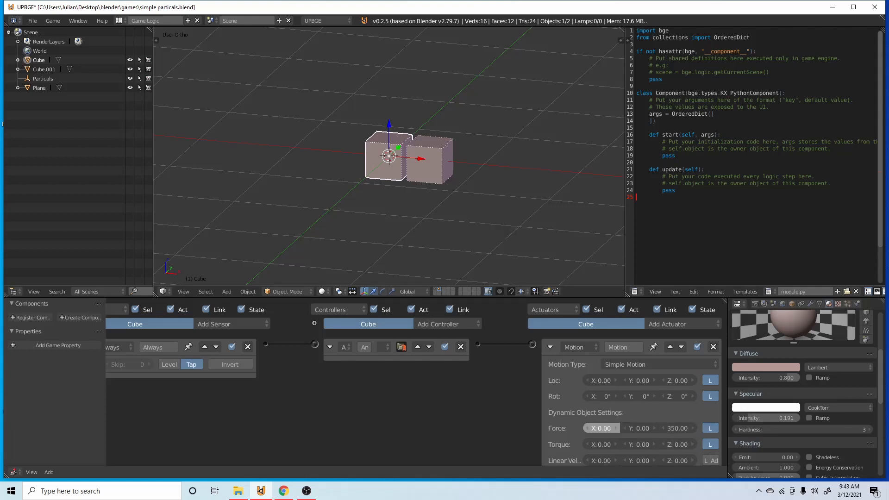
pyautogui.click(600, 428)
pyautogui.write('18')
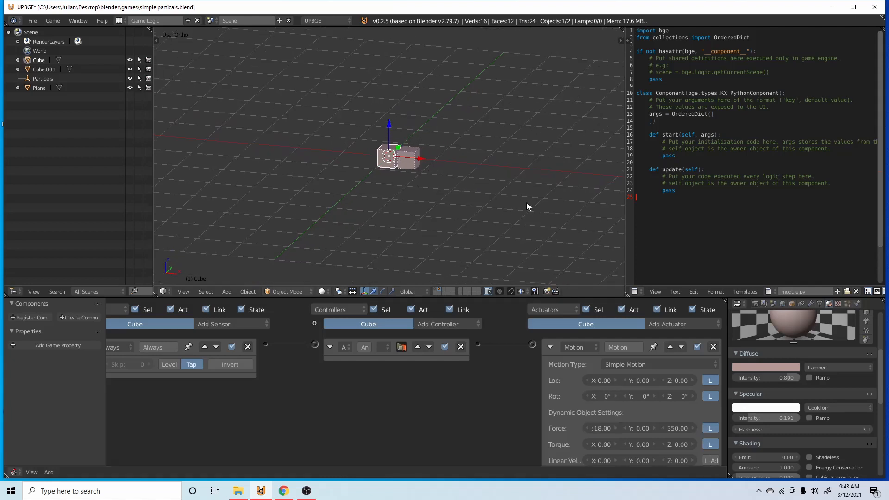
pyautogui.moveTo(585, 397)
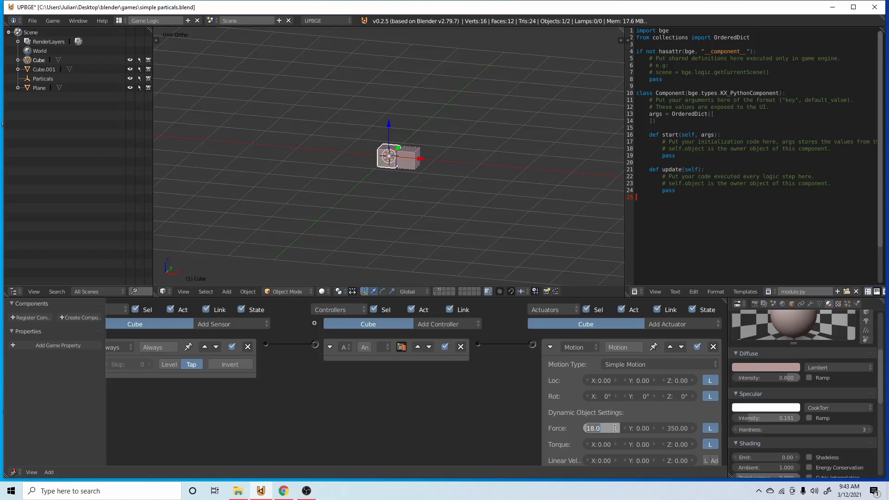
pyautogui.write('-25')
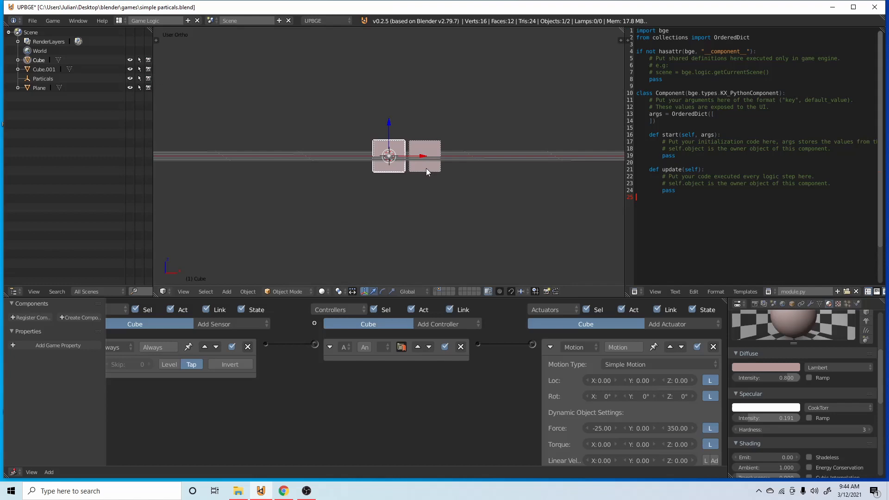
# Duplicate the dust cube and place the copies into a tilted cluster
pyautogui.click(425, 156)
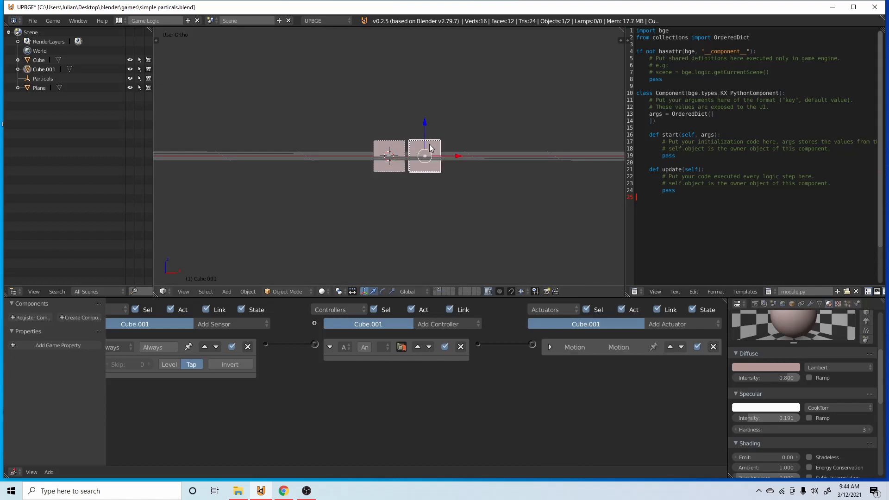
pyautogui.click(550, 347)
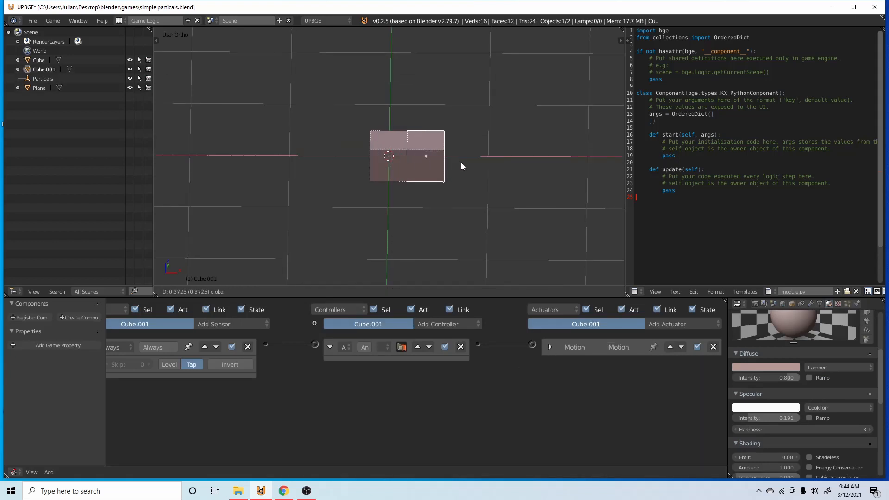
pyautogui.click(444, 169)
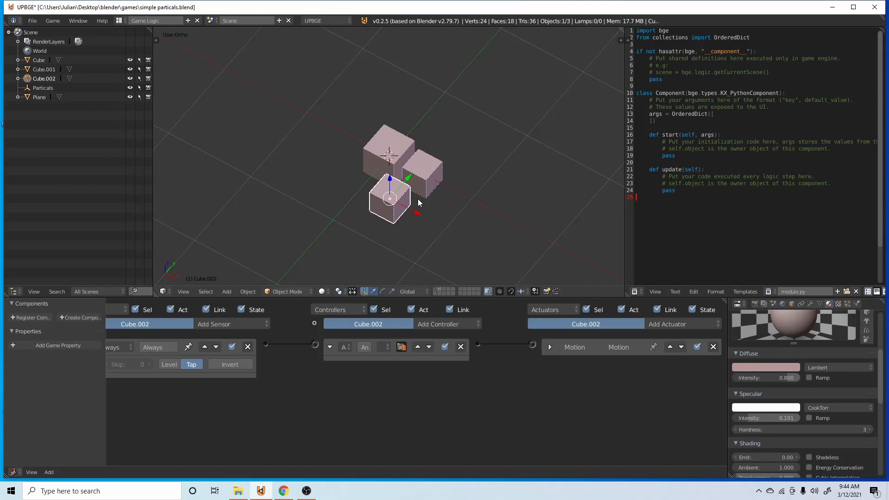
pyautogui.moveTo(390, 199); pyautogui.dragTo(380, 195)
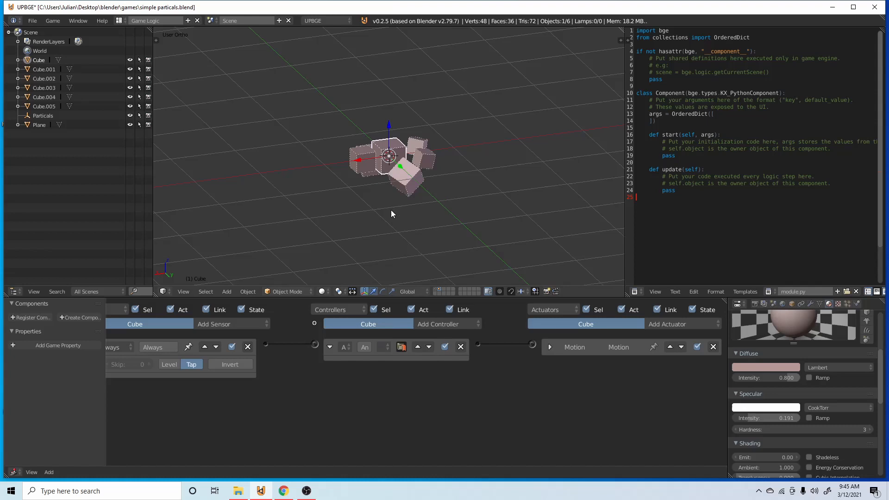
# Change the cube's motion force to X 0 and Z 400
pyautogui.click(550, 347)
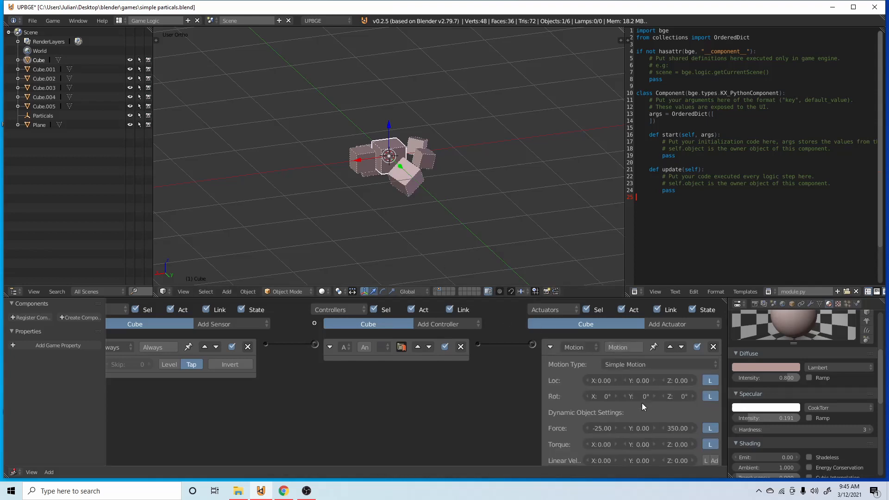
pyautogui.click(677, 428)
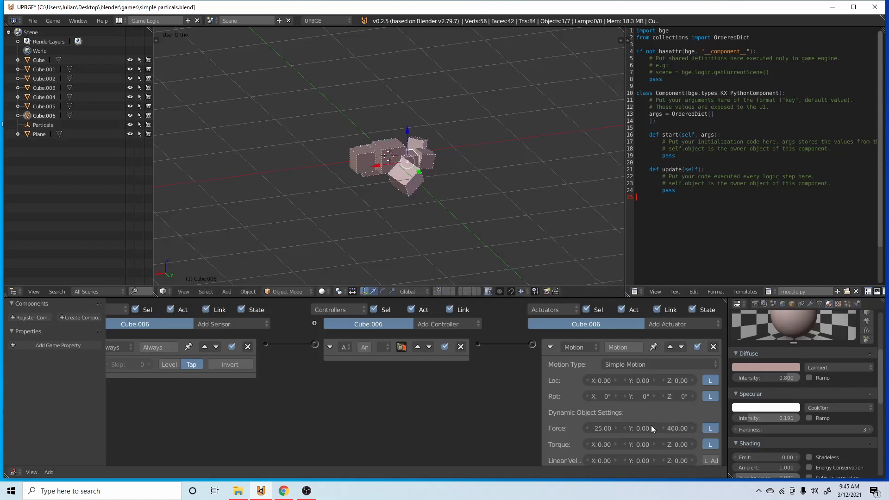
pyautogui.click(601, 428)
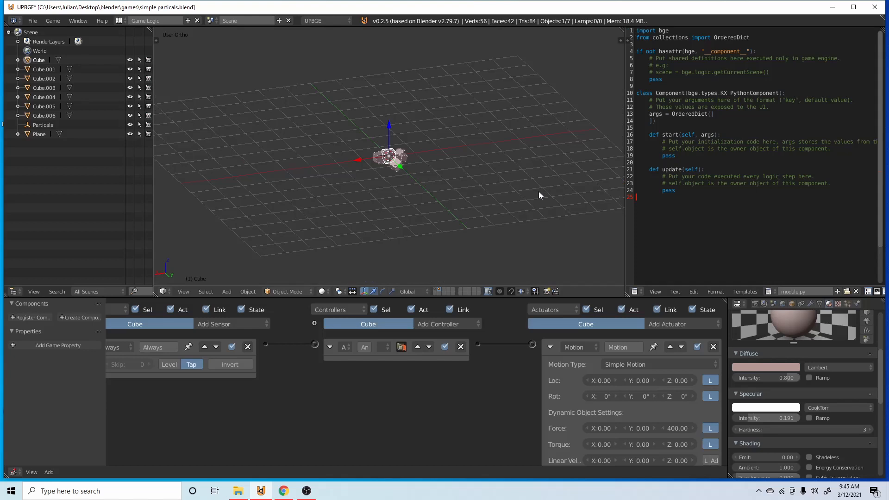
pyautogui.moveTo(400, 162)
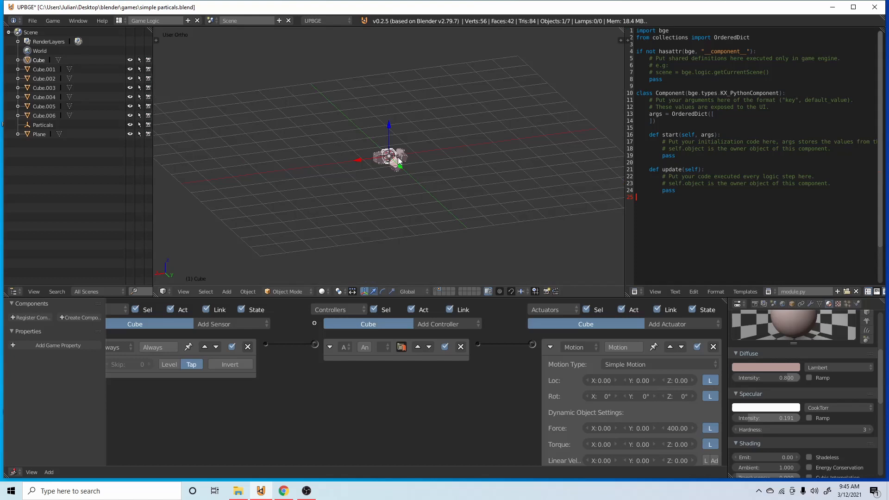
pyautogui.moveTo(408, 174)
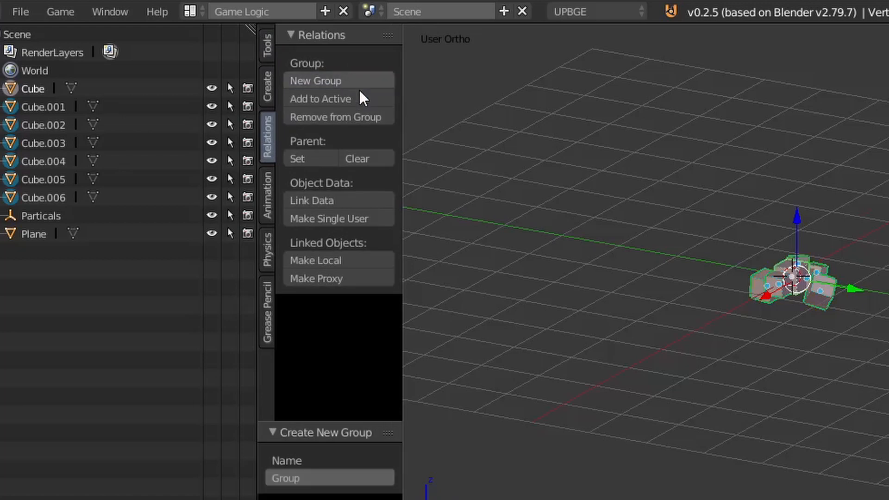
# Rename the new group of seven cubes to 'Dirt_particals'
pyautogui.click(328, 478)
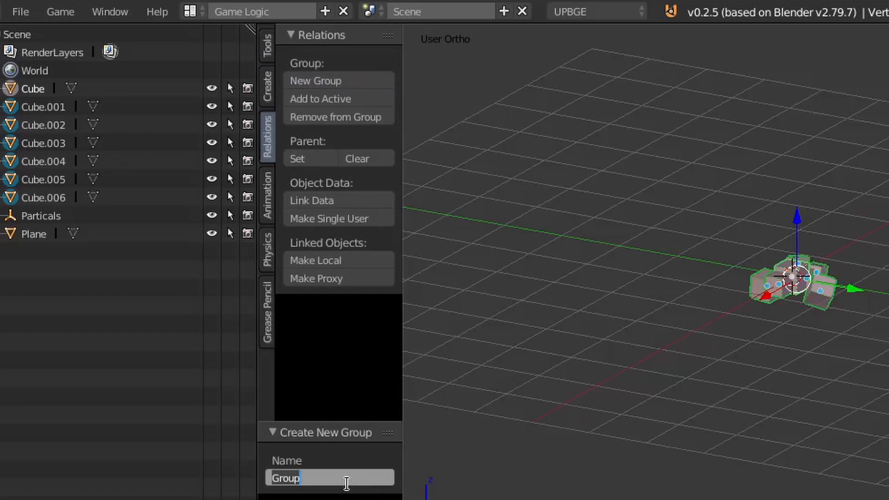
pyautogui.write('Dirt')
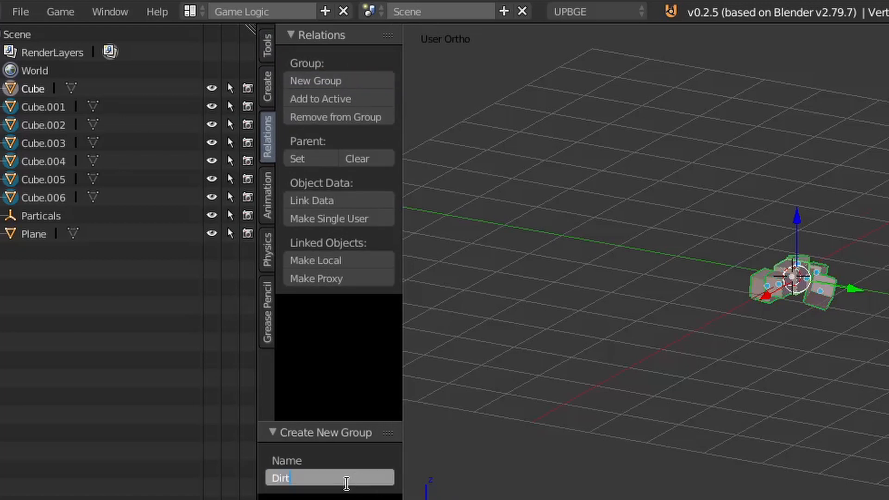
pyautogui.write('_particals')
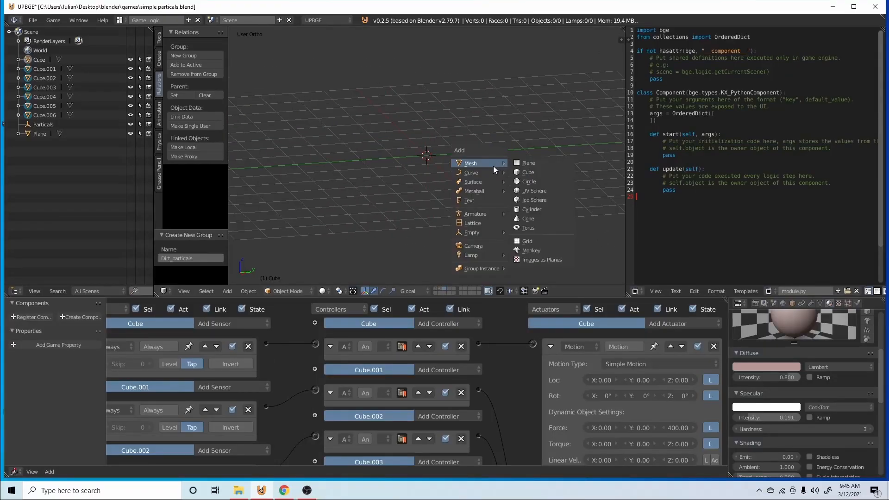
# Add a Keyboard sensor to the Particals empty
pyautogui.click(480, 268)
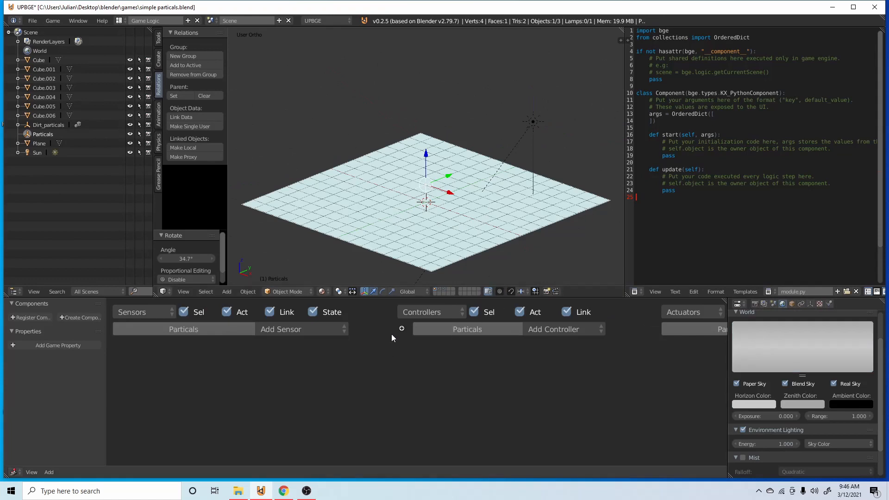
pyautogui.click(280, 329)
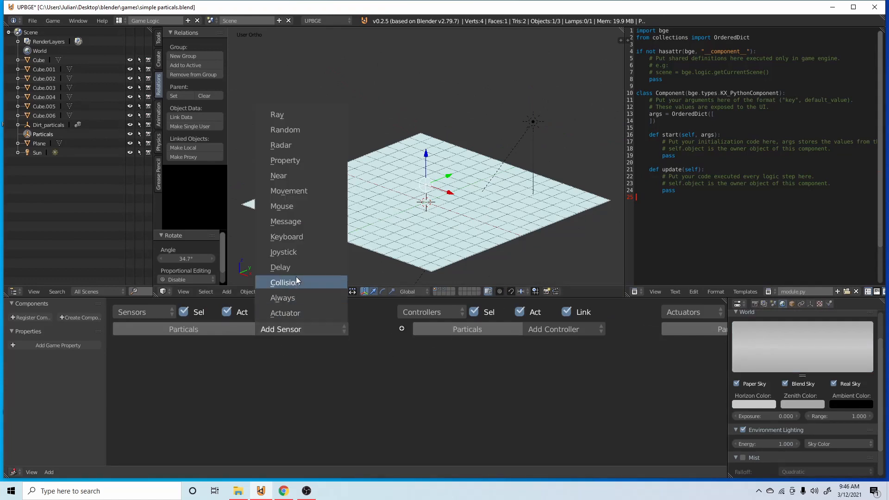
pyautogui.click(287, 237)
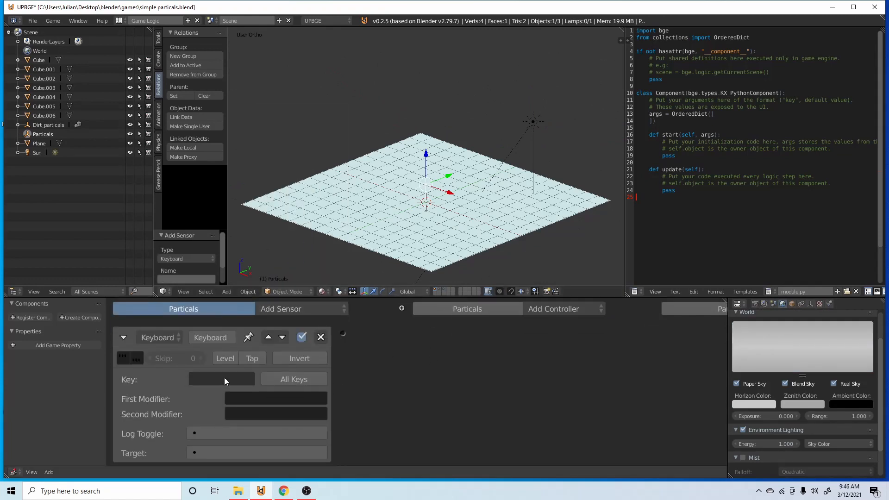
pyautogui.click(222, 379)
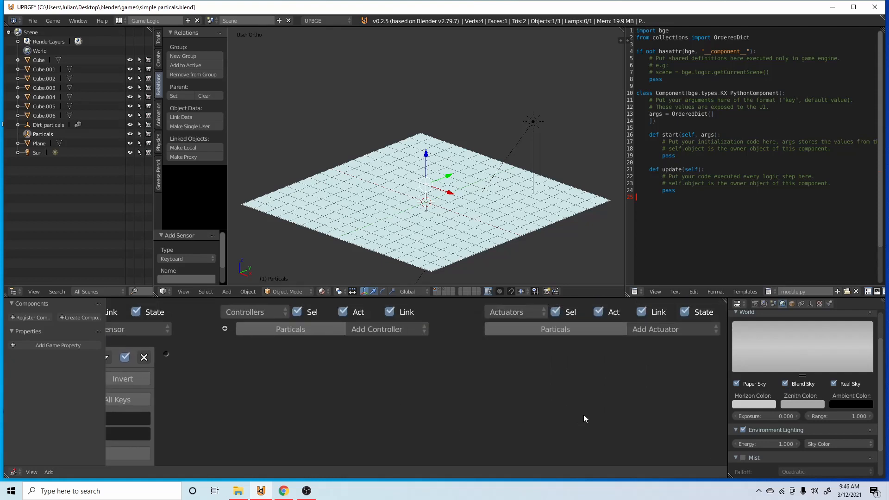
# Add a controller and Edit Object actuator adding Dirt_particals with time 300
pyautogui.click(655, 329)
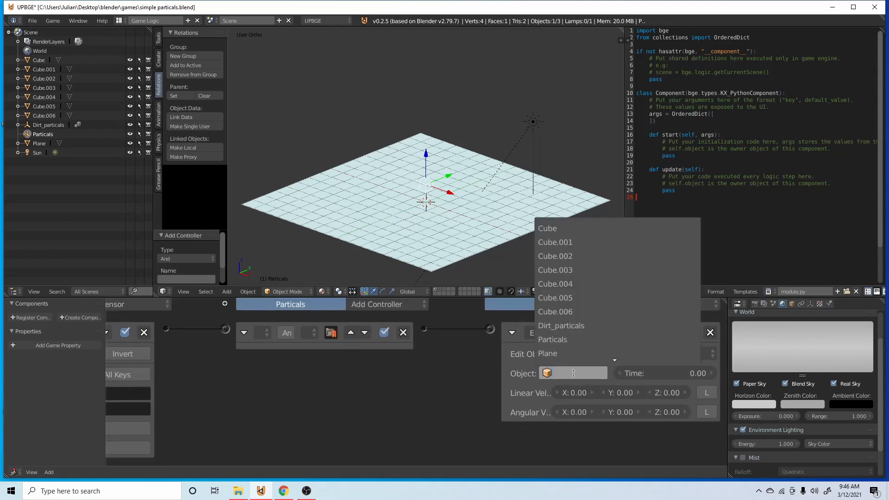
pyautogui.write('partic..')
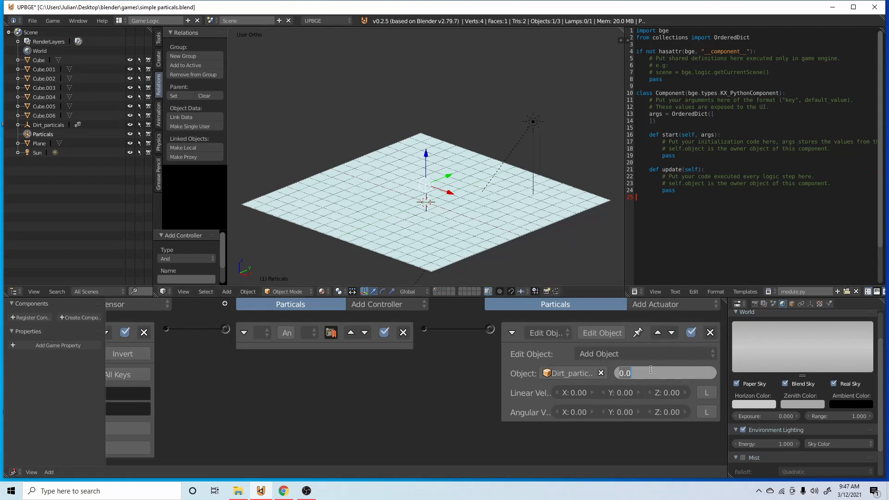
pyautogui.write('300')
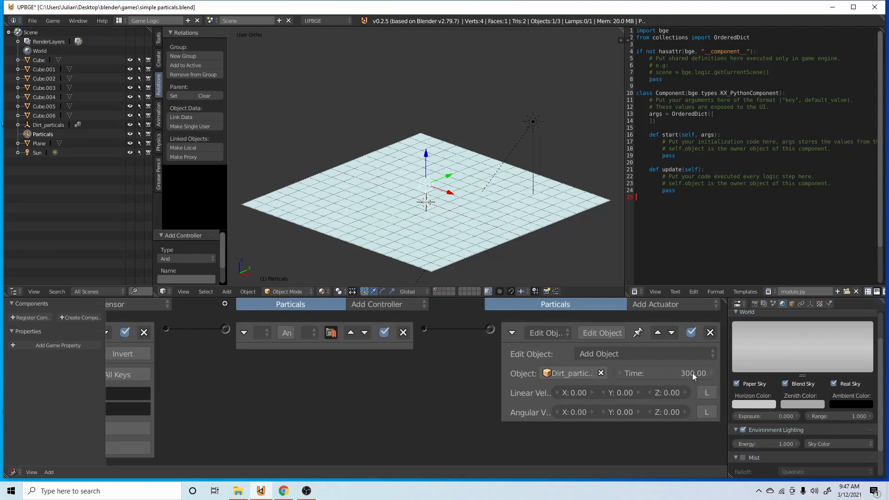
pyautogui.moveTo(478, 190)
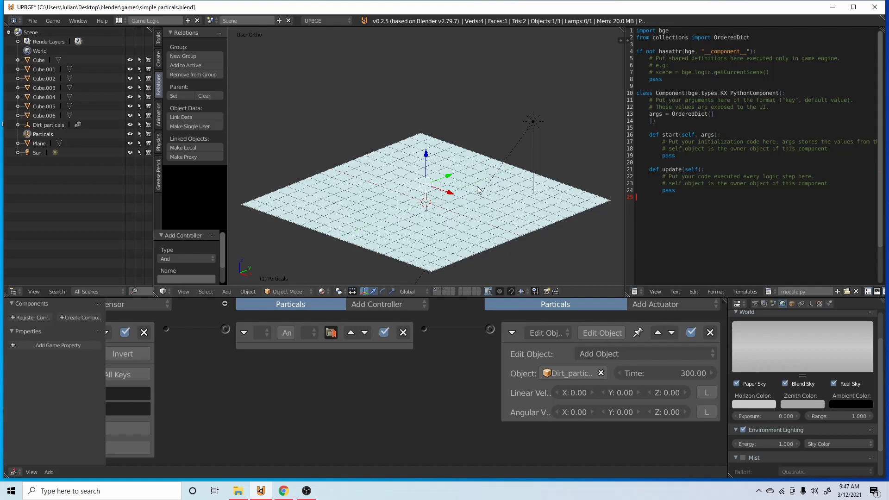